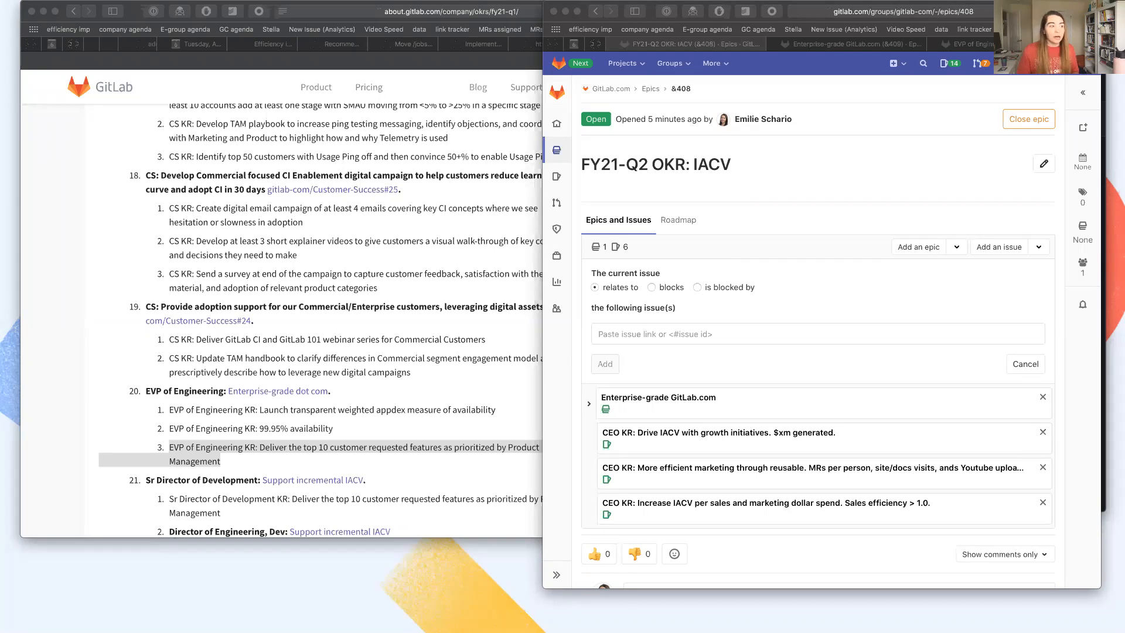
{"action": "mouse_move", "coordinate": [984, 138]}
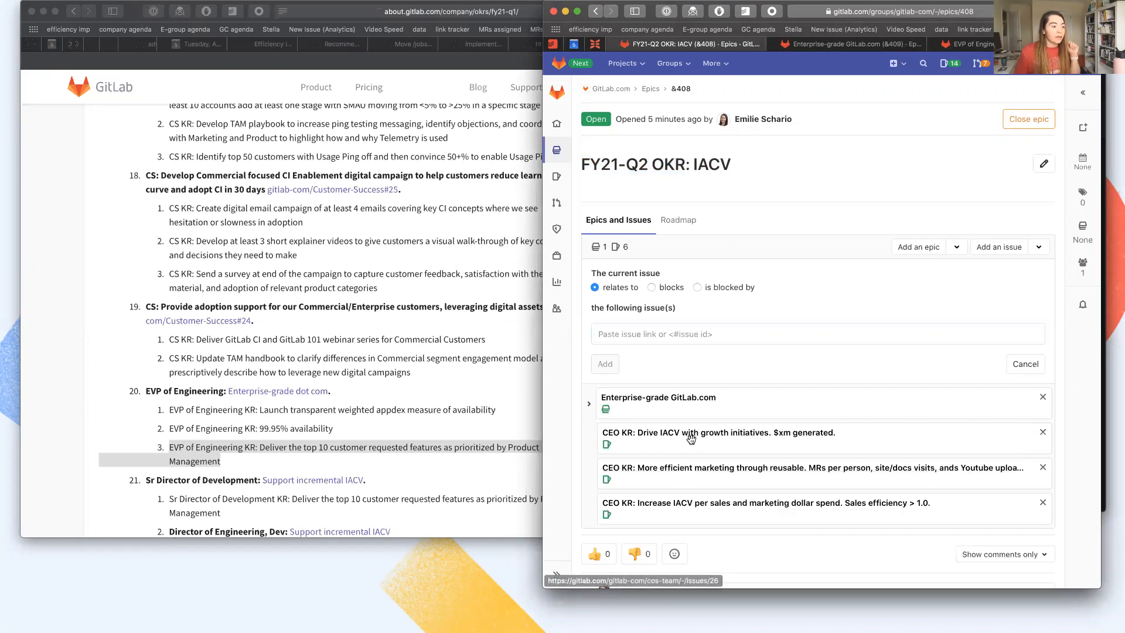
{"action": "mouse_move", "coordinate": [853, 426]}
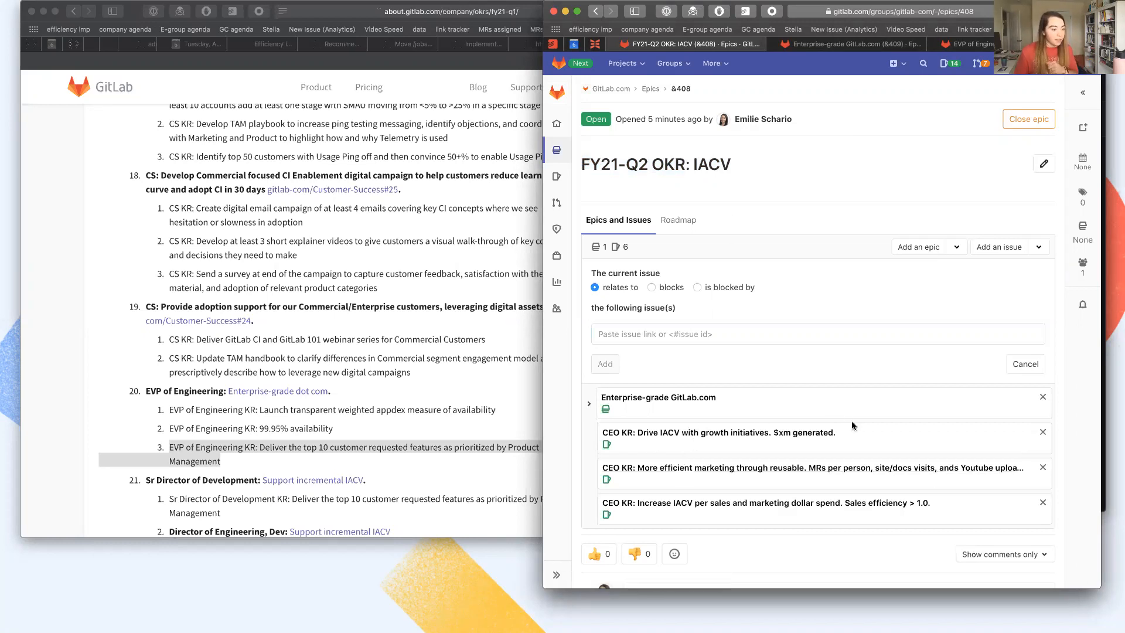
{"action": "mouse_move", "coordinate": [721, 474]}
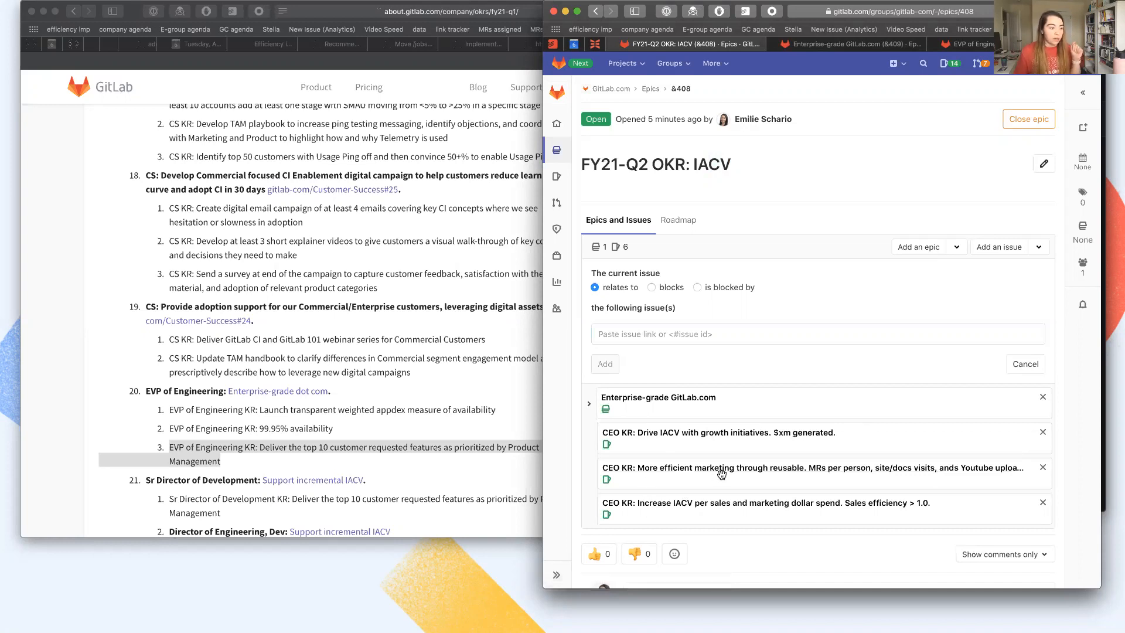
{"action": "mouse_move", "coordinate": [771, 504]}
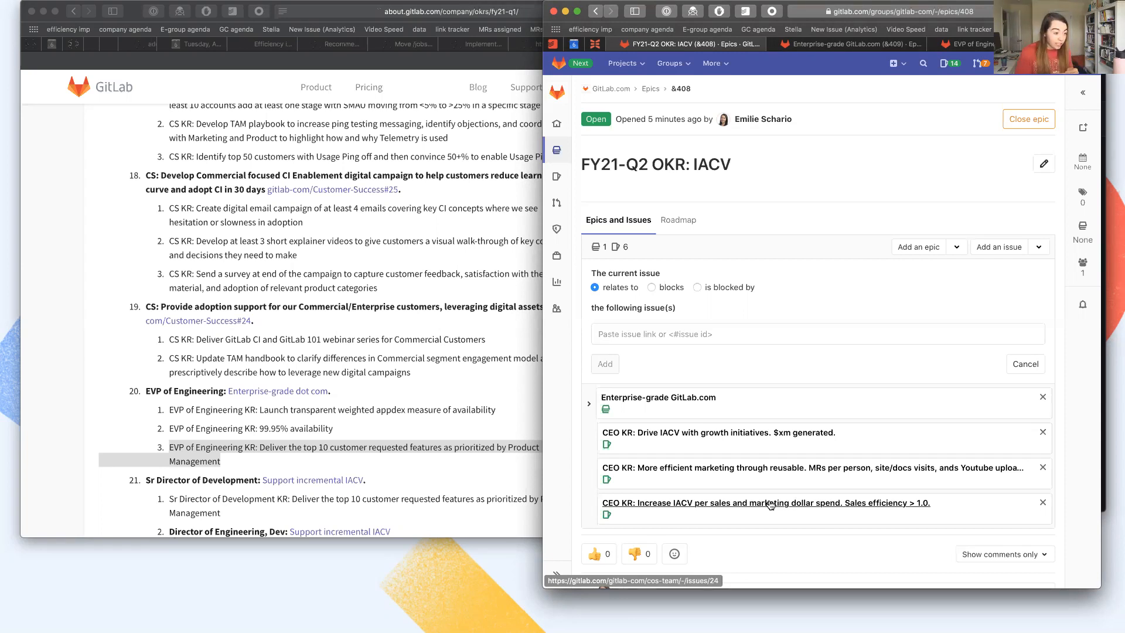
Return to the OKRs handbook page and jump to the Dogfood strategic planning section.
{"action": "scroll", "scroll_direction": "down", "scroll_amount": 3}
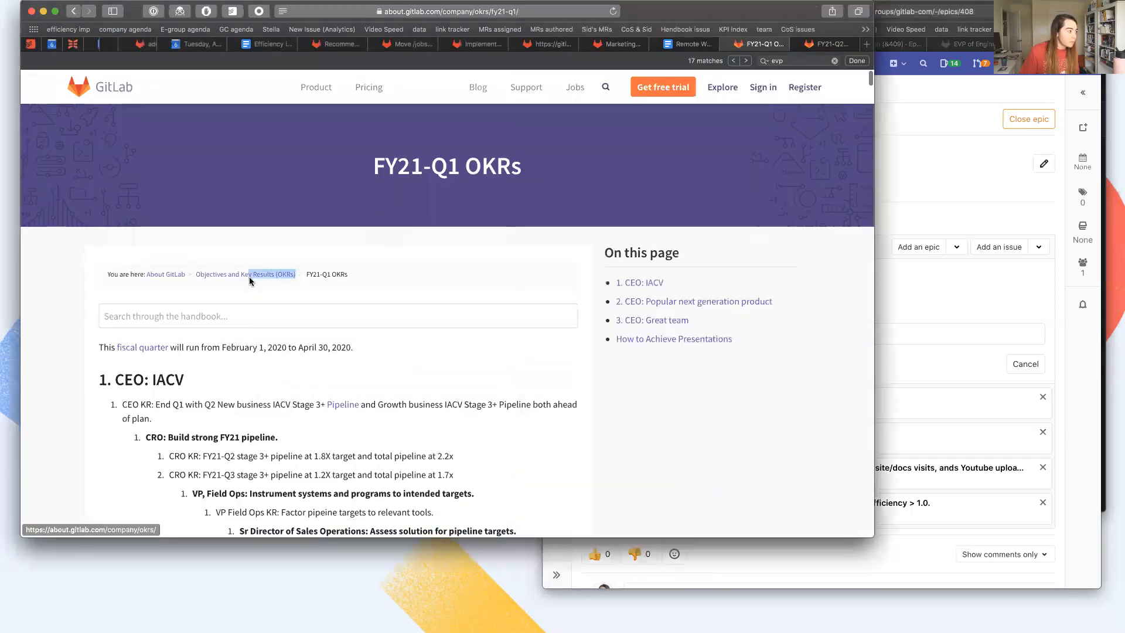
{"action": "left_click", "coordinate": [246, 274]}
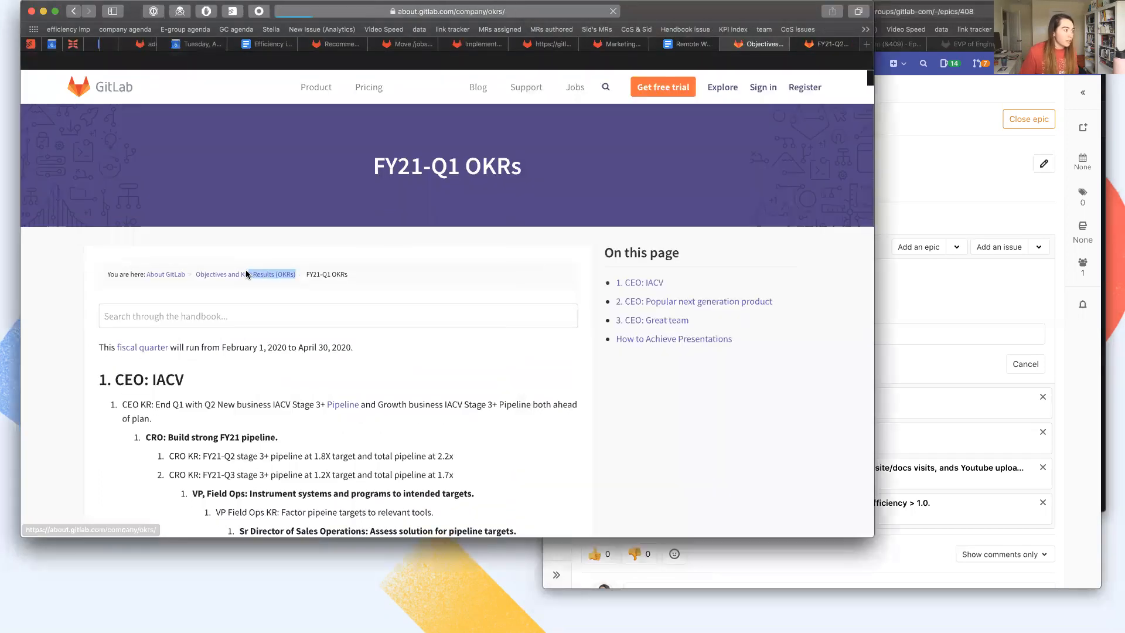
{"action": "left_click", "coordinate": [245, 274]}
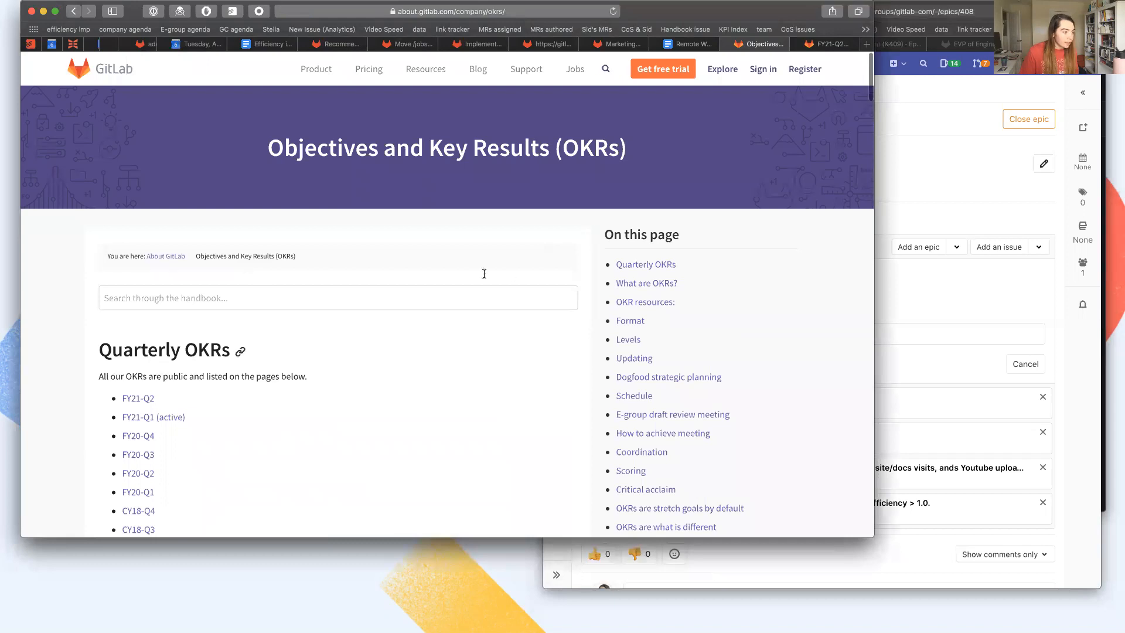
{"action": "mouse_move", "coordinate": [666, 374]}
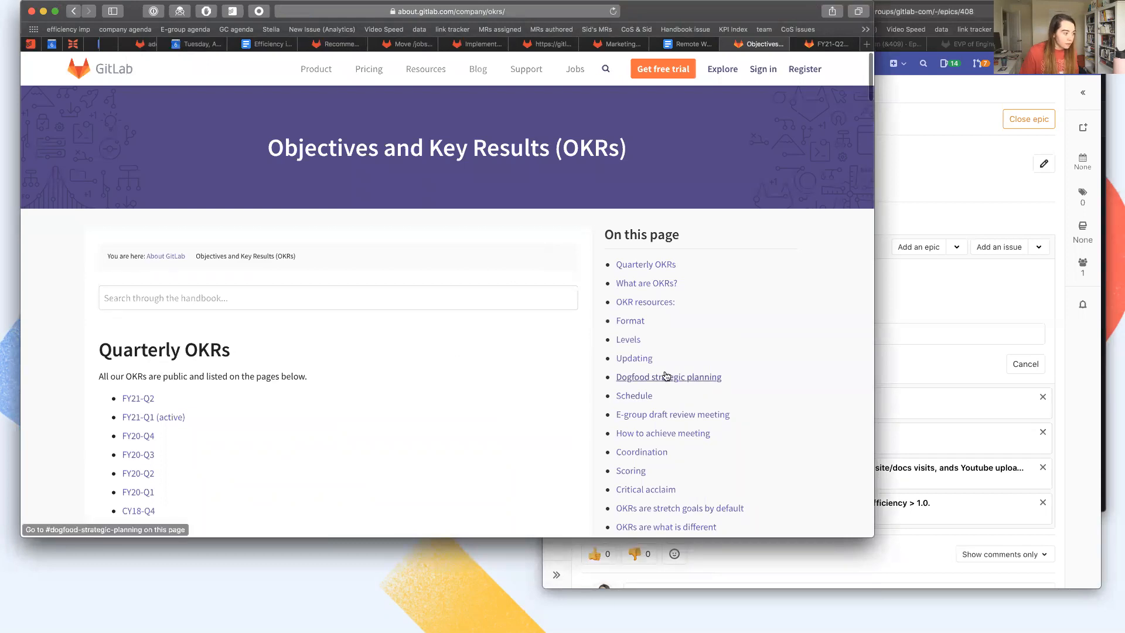
{"action": "left_click", "coordinate": [668, 378]}
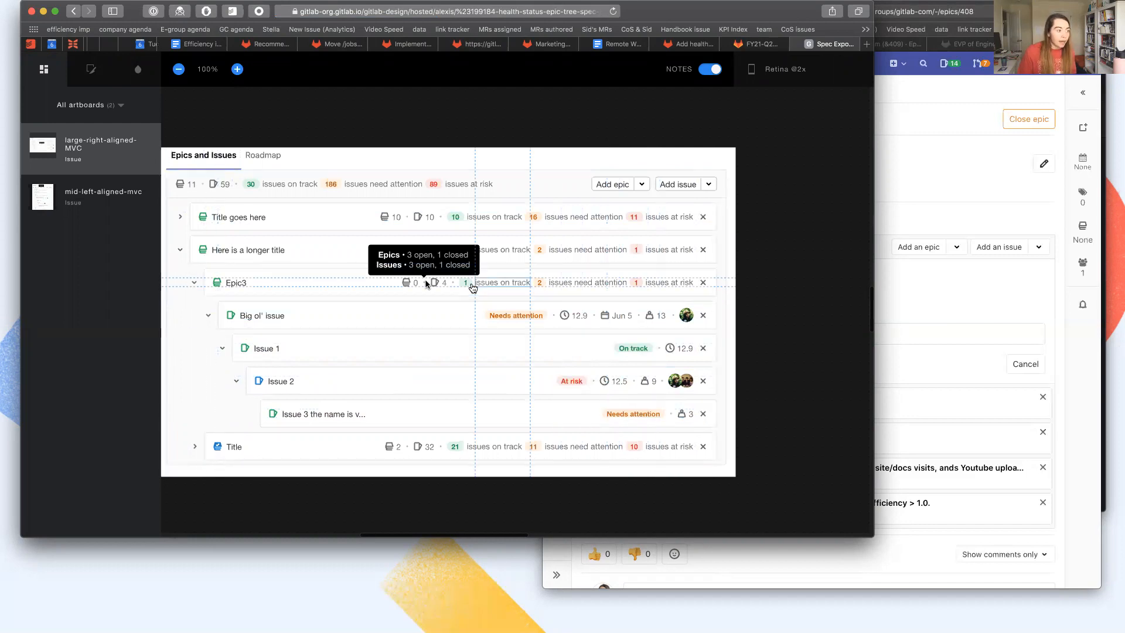
{"action": "mouse_move", "coordinate": [647, 279]}
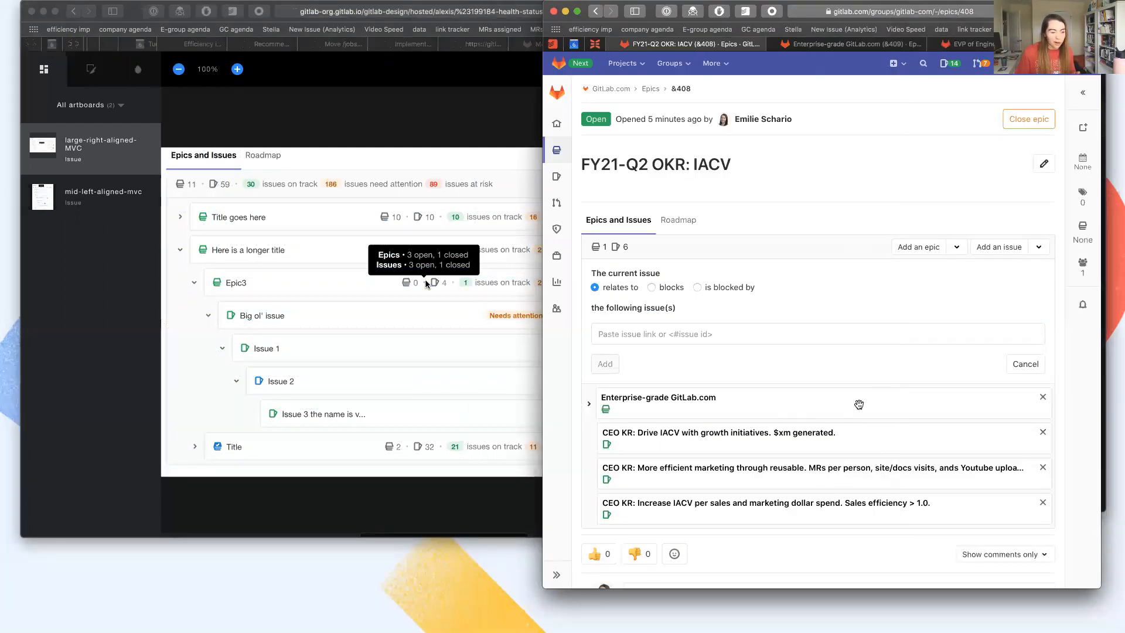
{"action": "mouse_move", "coordinate": [652, 259]}
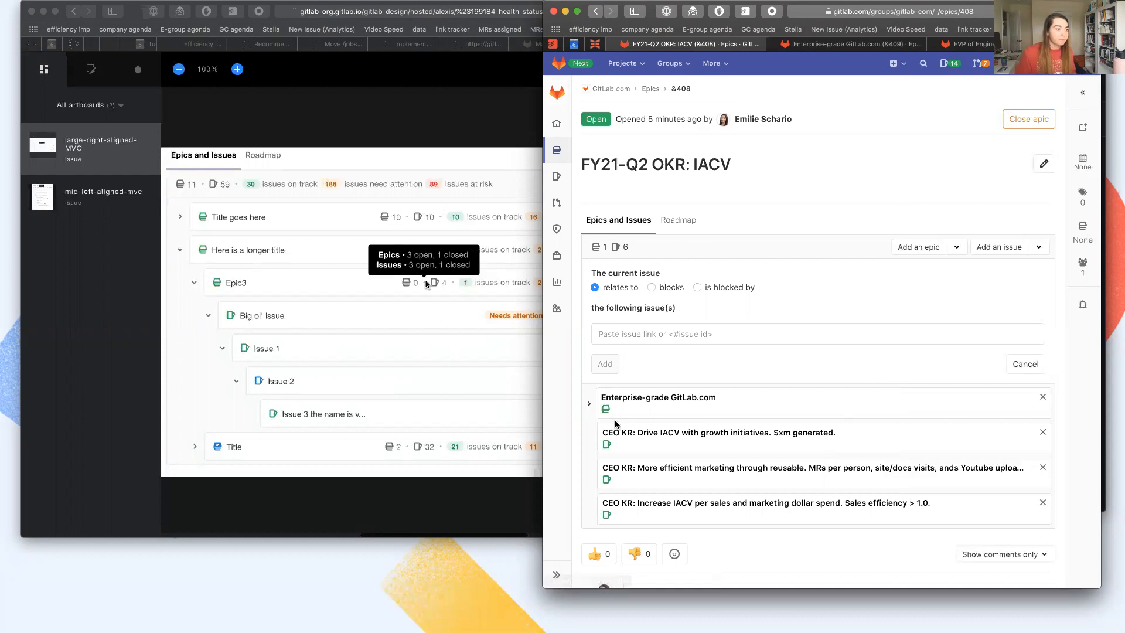
{"action": "mouse_move", "coordinate": [701, 349]}
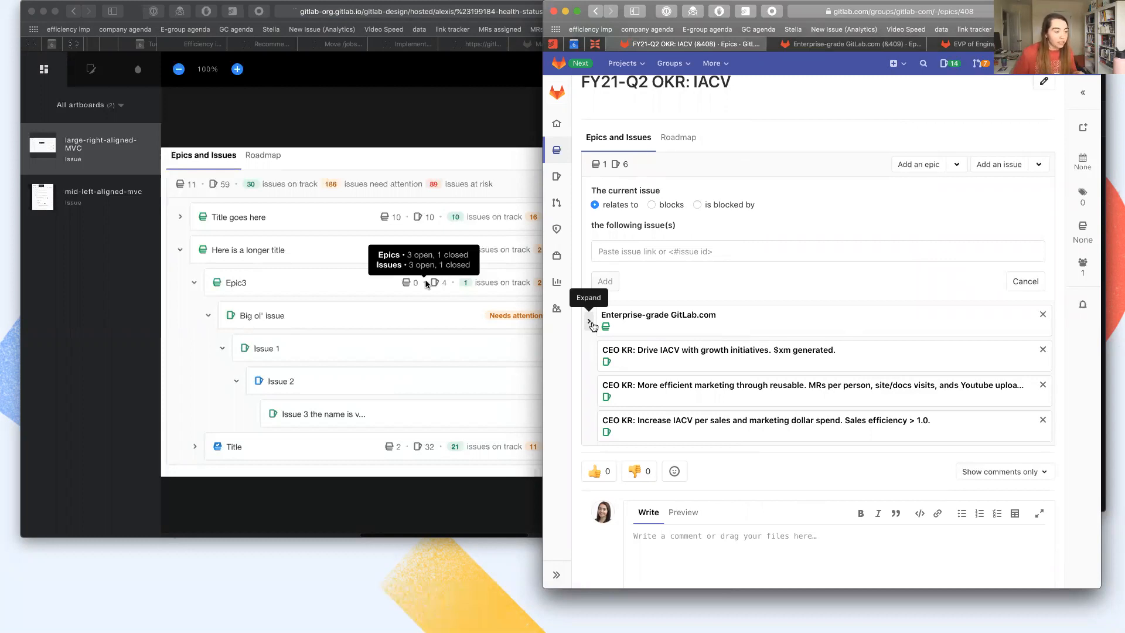
Expand then collapse the Enterprise-grade GitLab.com child epic to view its KR issues.
{"action": "left_click", "coordinate": [590, 321]}
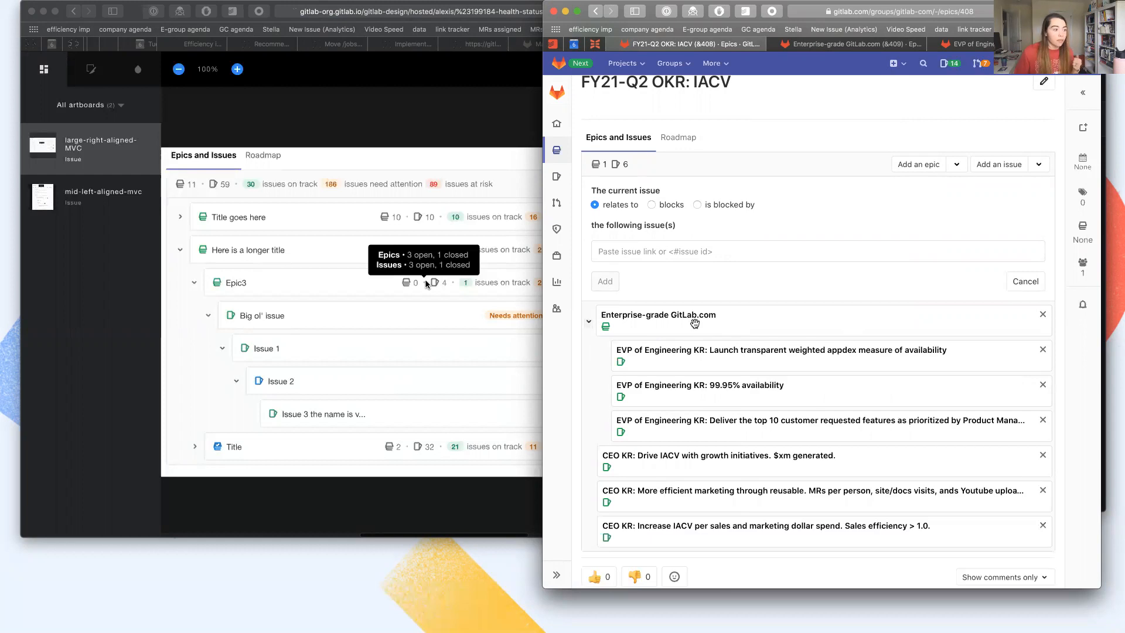
{"action": "mouse_move", "coordinate": [717, 362]}
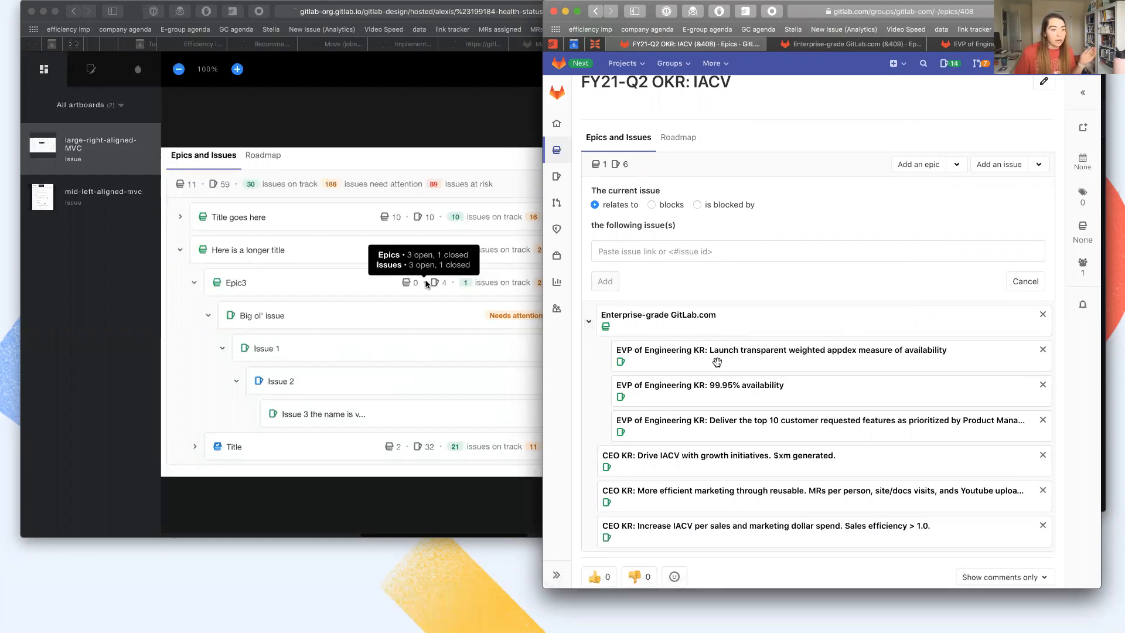
{"action": "mouse_move", "coordinate": [897, 354]}
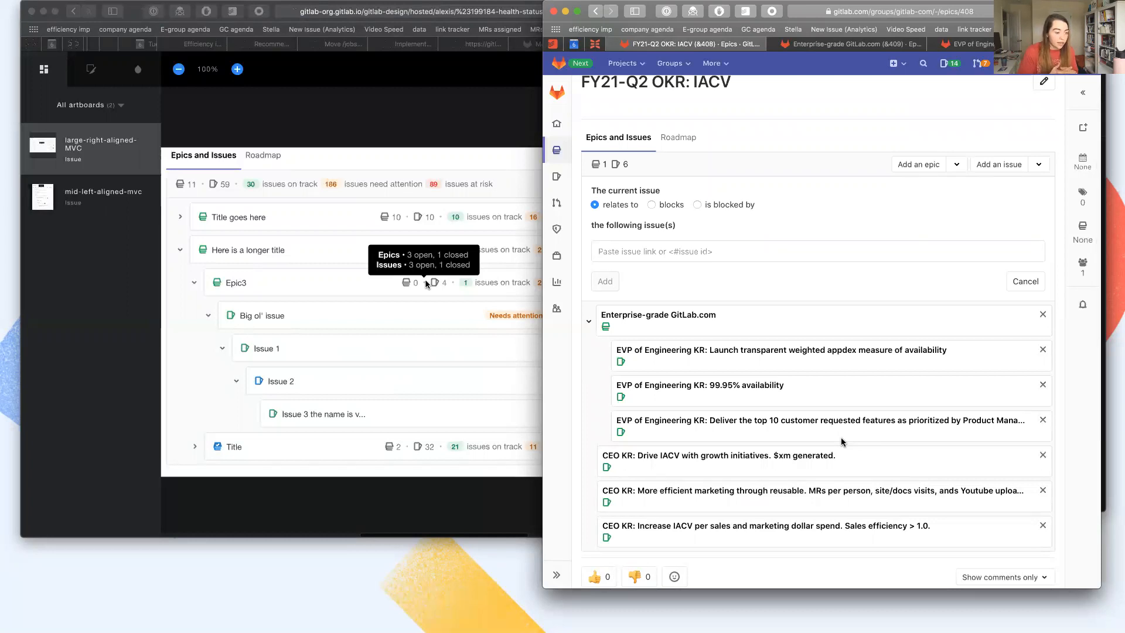
{"action": "mouse_move", "coordinate": [811, 429]}
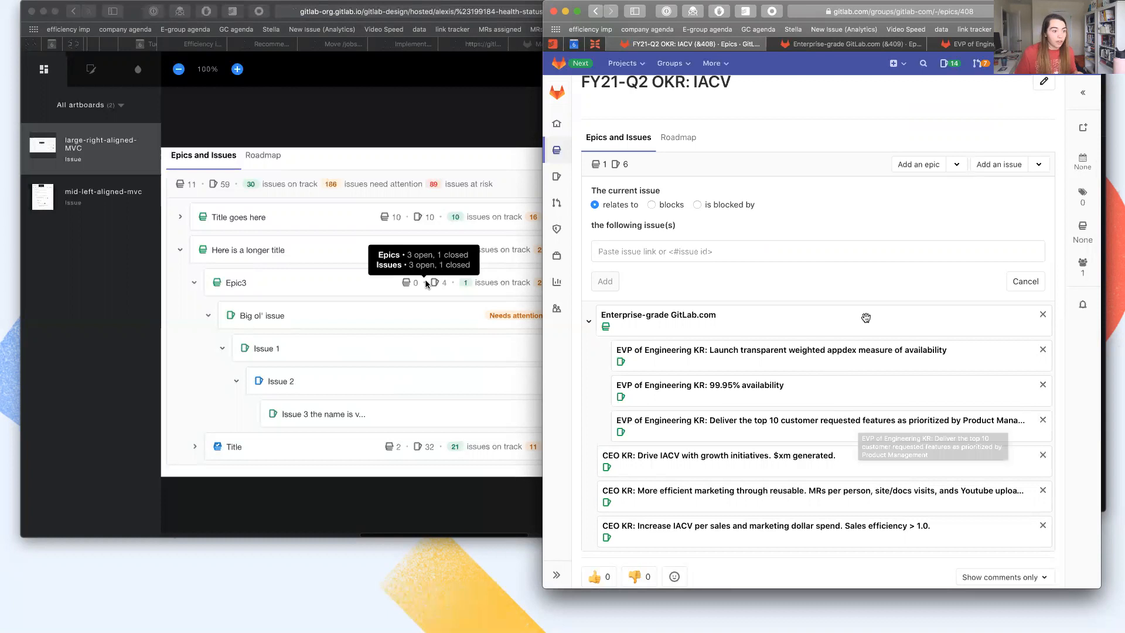
{"action": "left_click", "coordinate": [589, 320]}
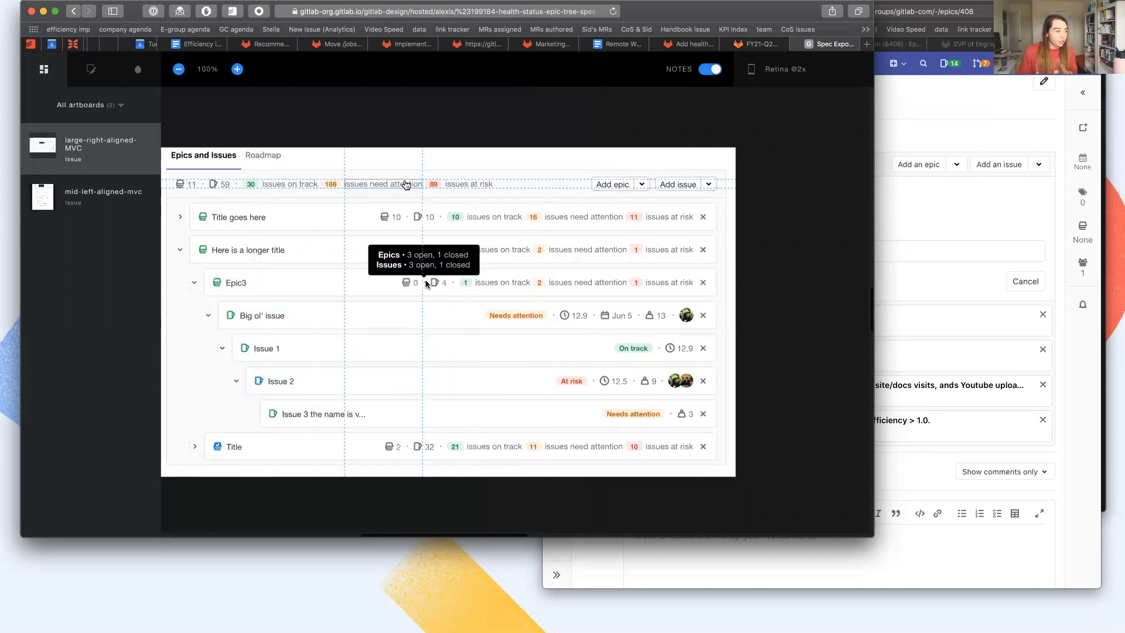
{"action": "mouse_move", "coordinate": [768, 276]}
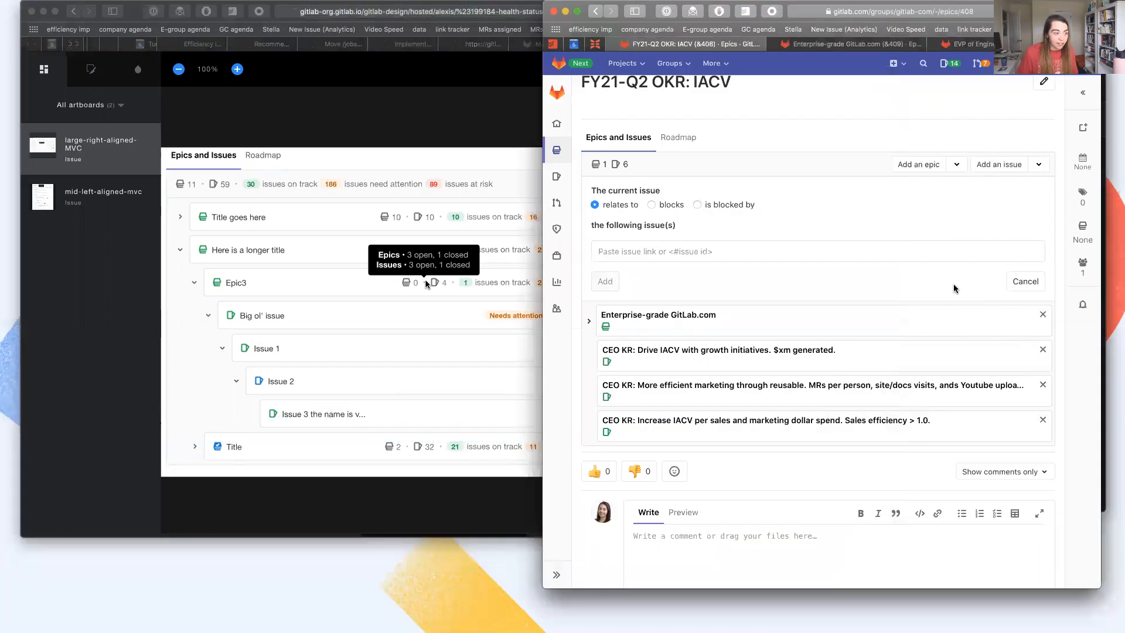
{"action": "mouse_move", "coordinate": [829, 294]}
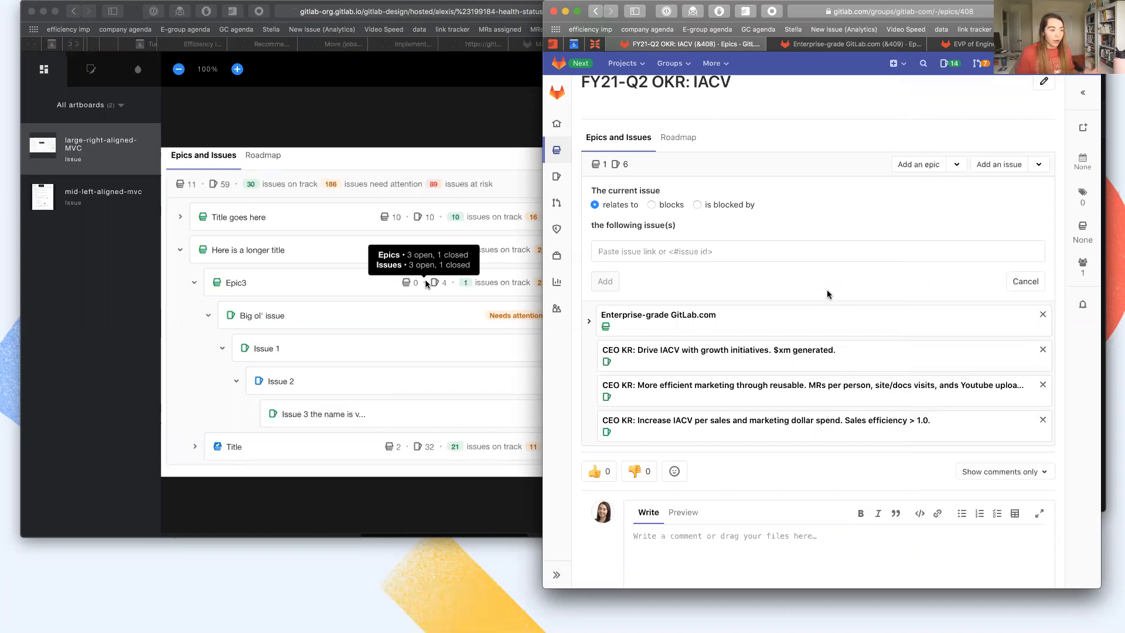
Expand the Enterprise-grade GitLab.com child epic to show its three EVP of Engineering KR issues.
{"action": "left_click", "coordinate": [588, 320]}
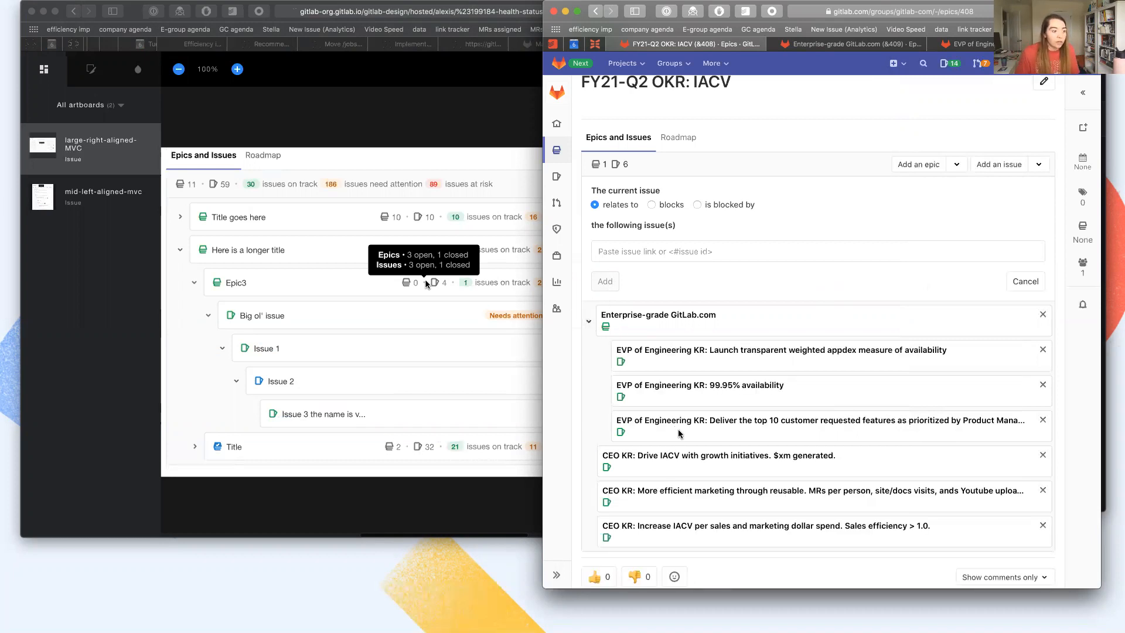
{"action": "mouse_move", "coordinate": [743, 424]}
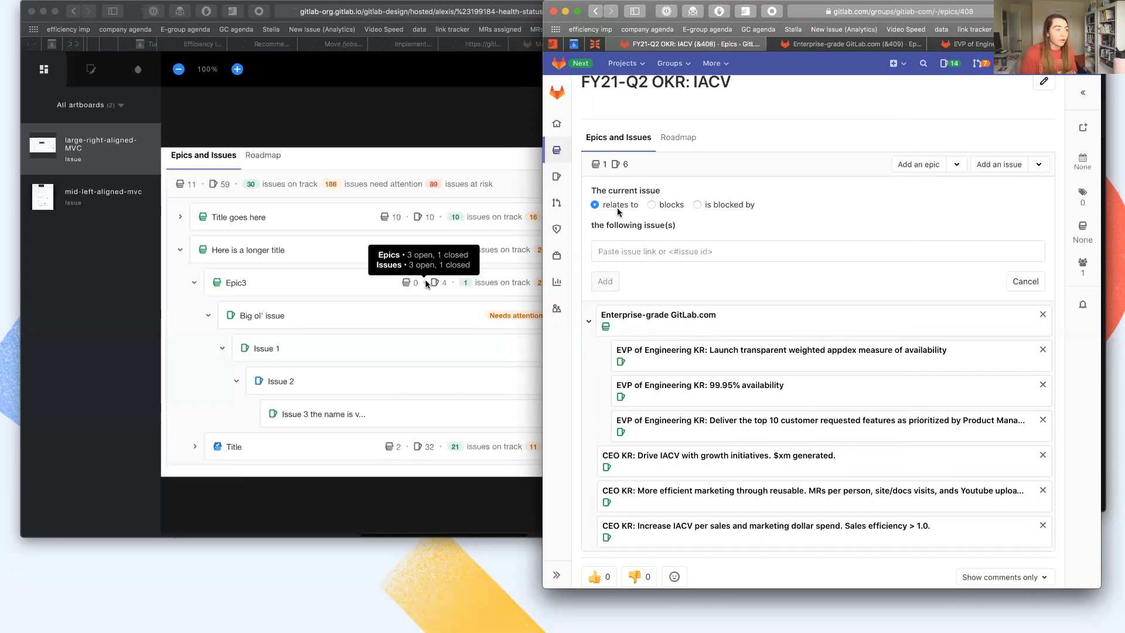
{"action": "mouse_move", "coordinate": [557, 228]}
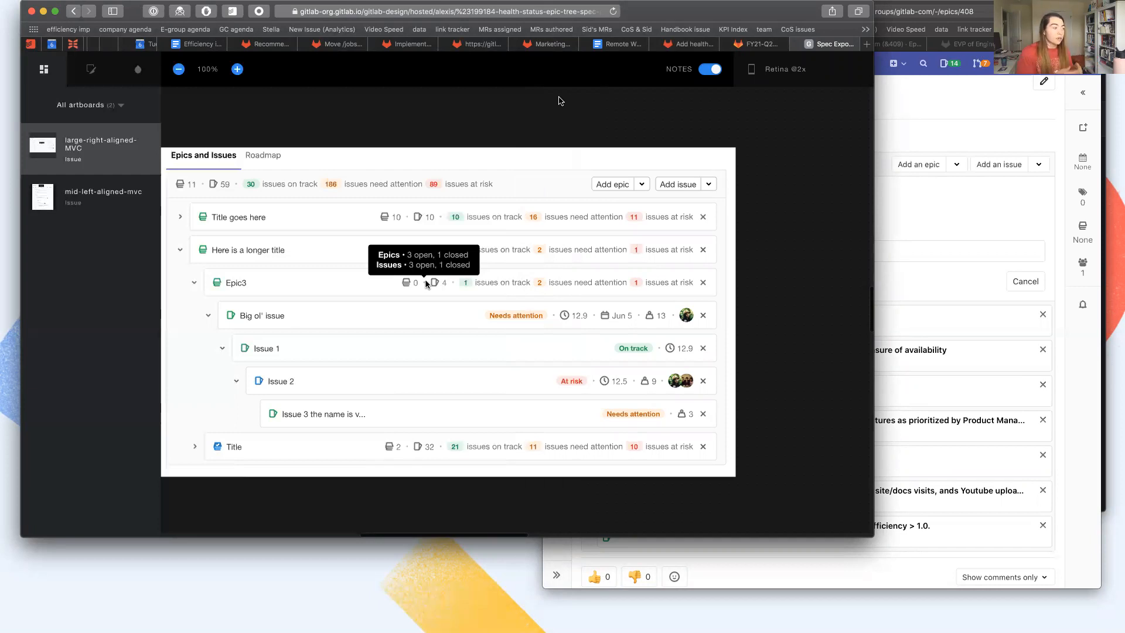
{"action": "mouse_move", "coordinate": [944, 200]}
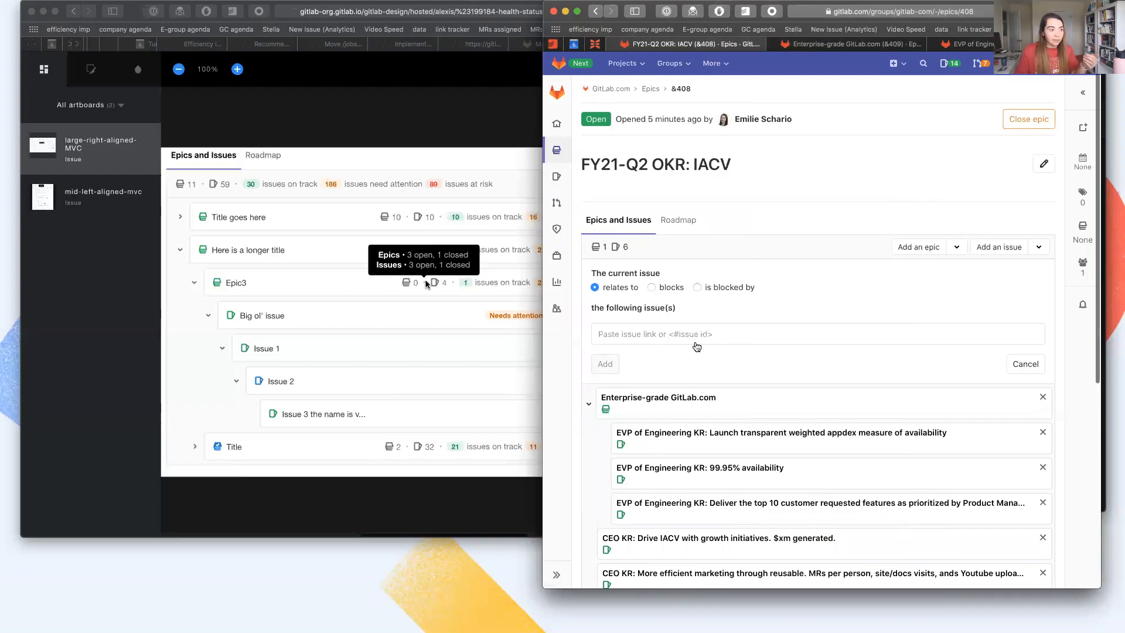
{"action": "mouse_move", "coordinate": [589, 403]}
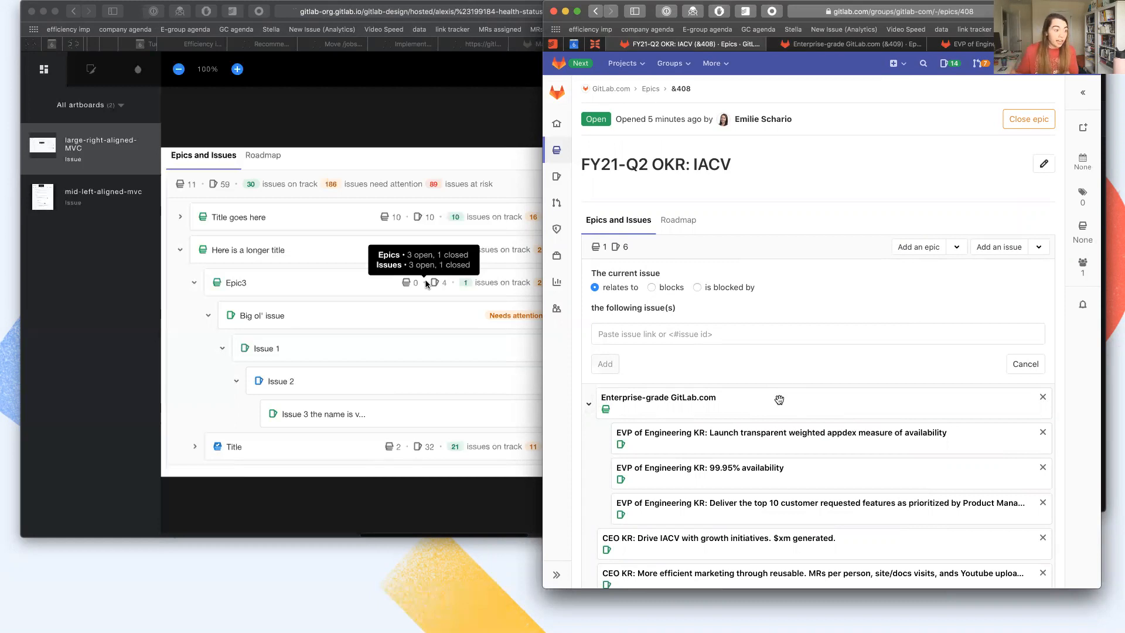
{"action": "mouse_move", "coordinate": [896, 392]}
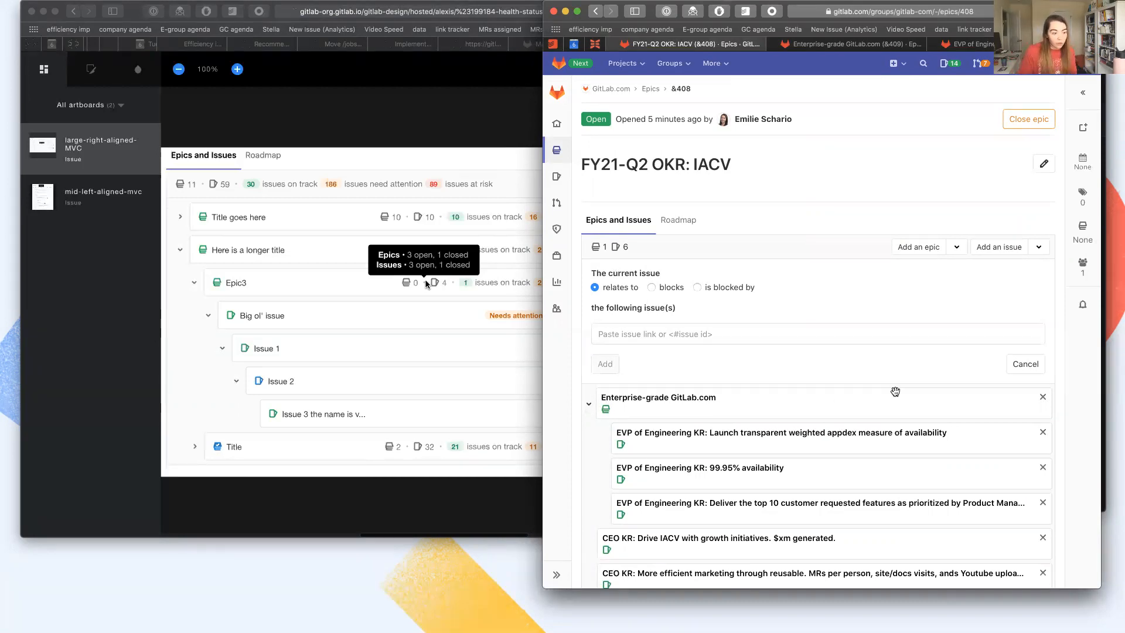
{"action": "mouse_move", "coordinate": [949, 437]}
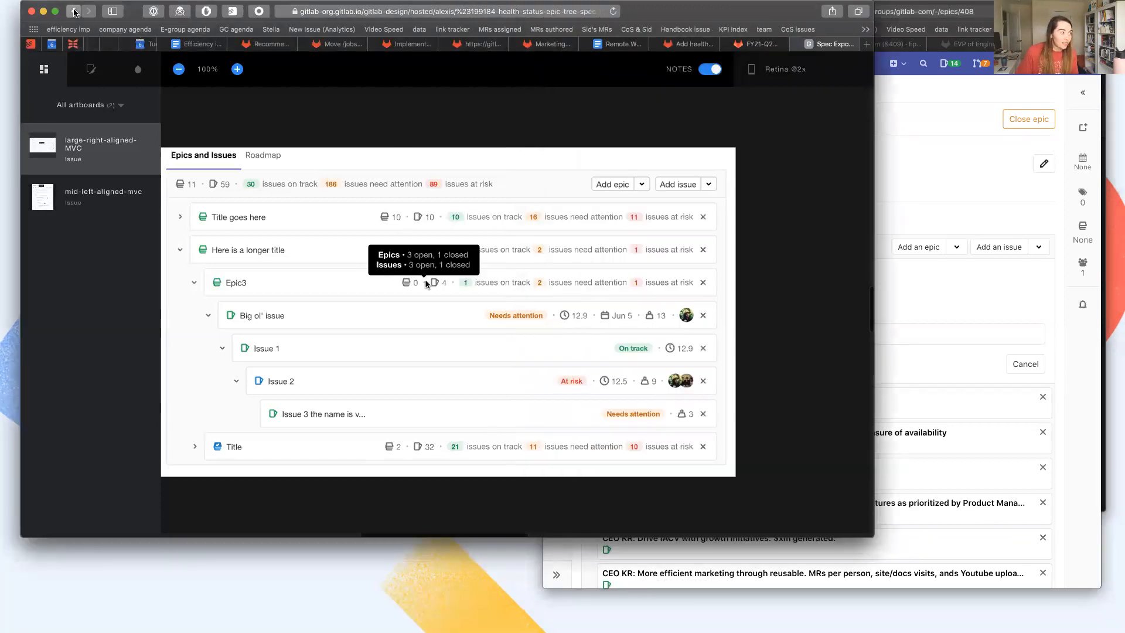
Navigate back to issue #209108, Add health status counts to epic tree.
{"action": "left_click", "coordinate": [73, 12]}
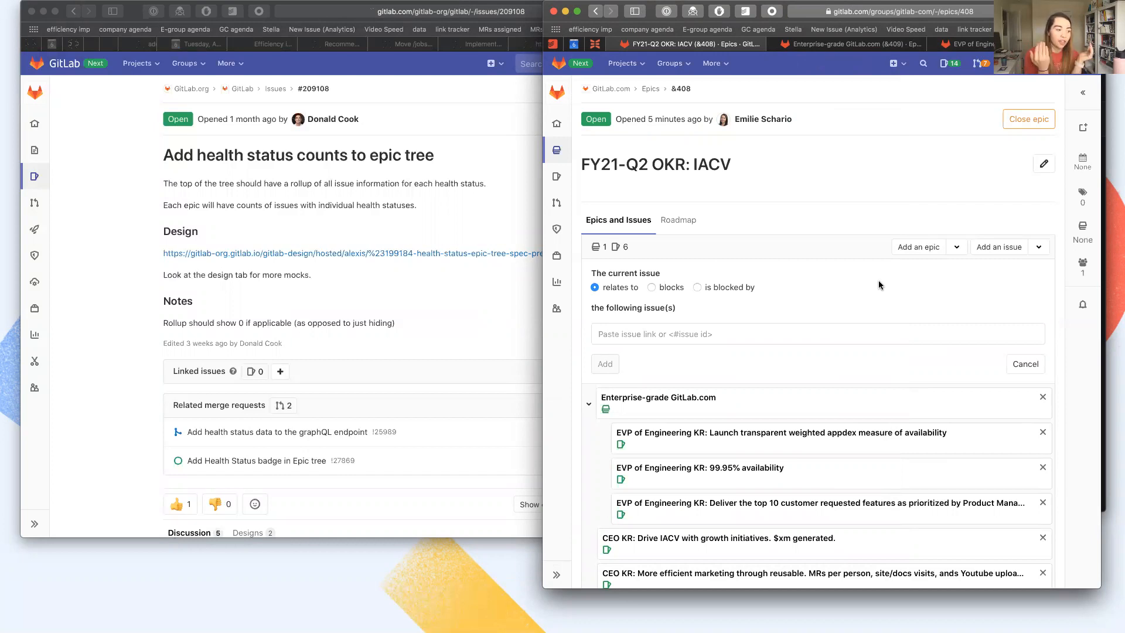
{"action": "mouse_move", "coordinate": [871, 375]}
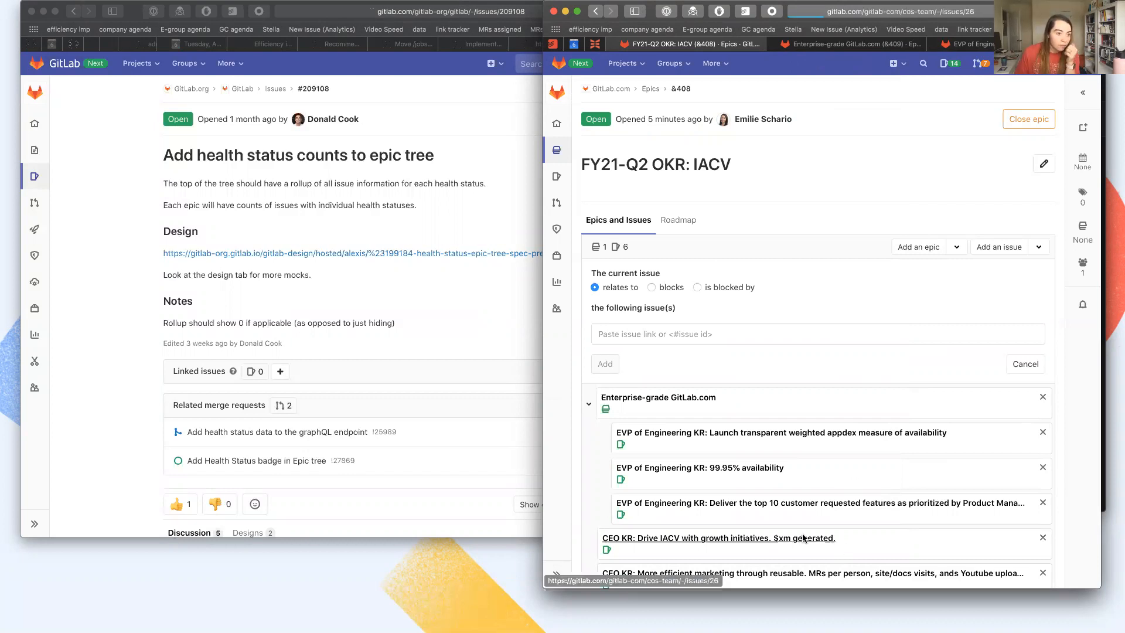
Open the 'CEO KR: Drive IACV with growth initiatives' issue and start a comment with "Do".
{"action": "left_click", "coordinate": [720, 538]}
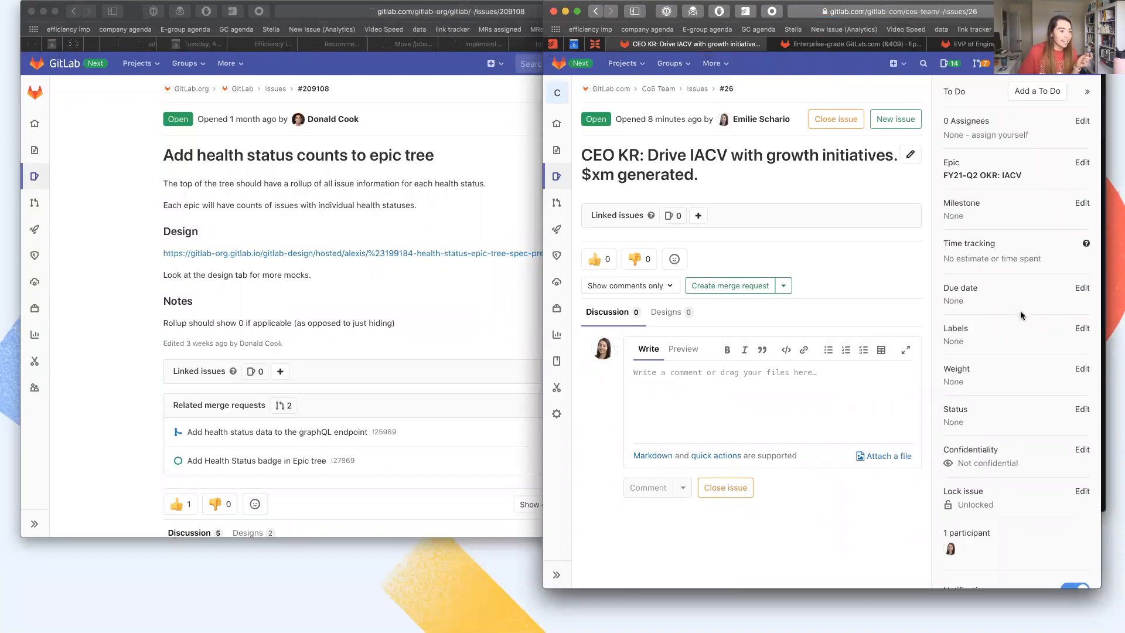
{"action": "type", "text": "D"}
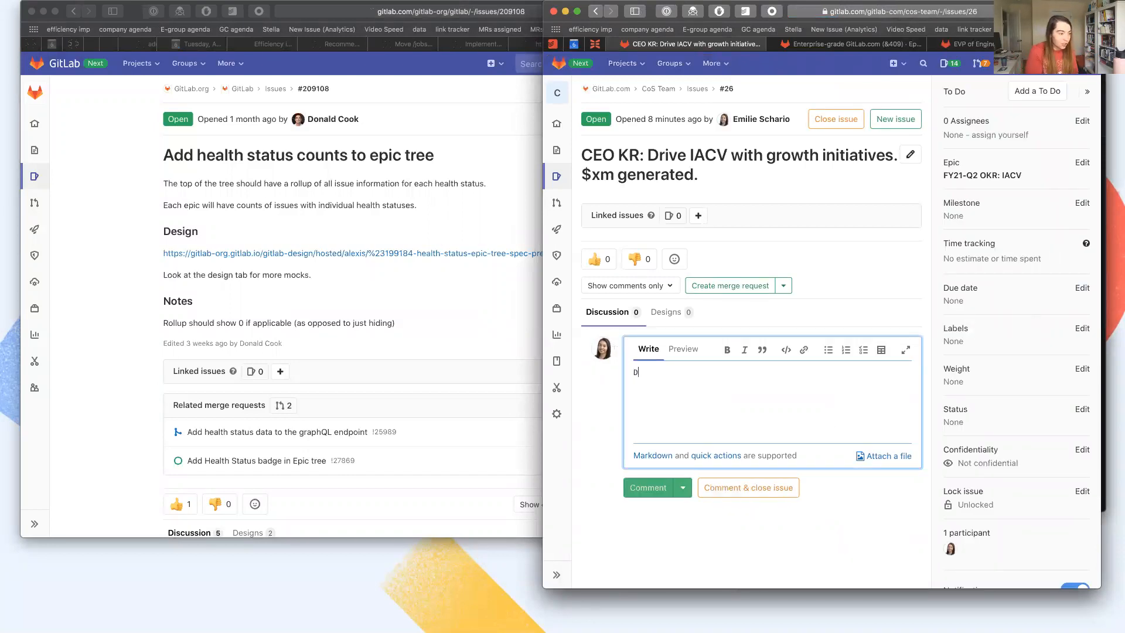
{"action": "type", "text": "o"}
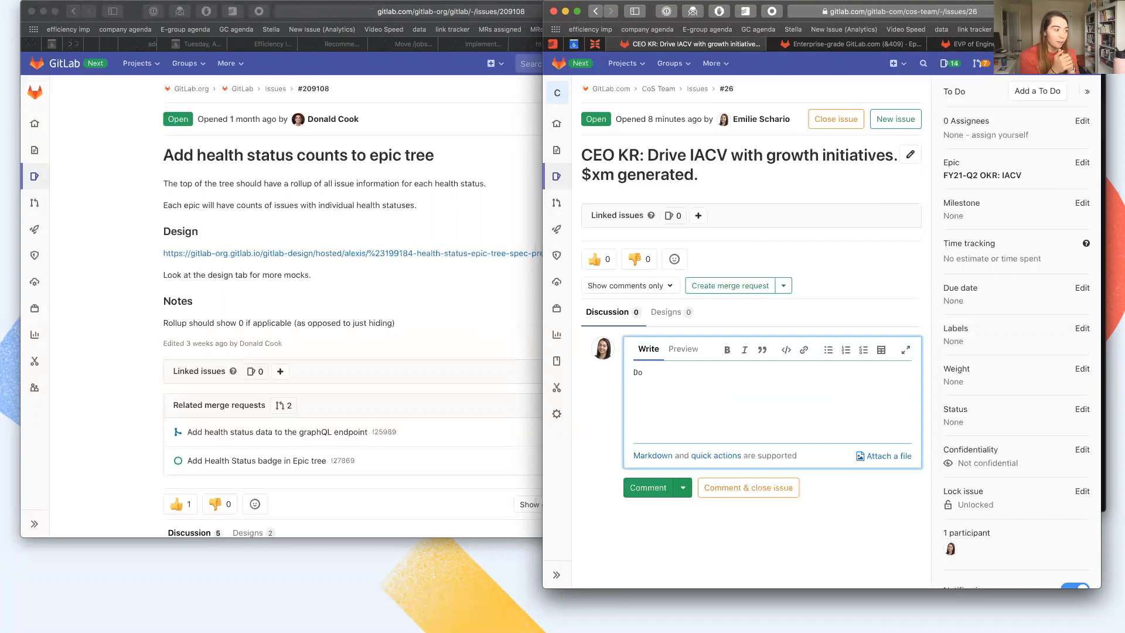
{"action": "mouse_move", "coordinate": [790, 274]}
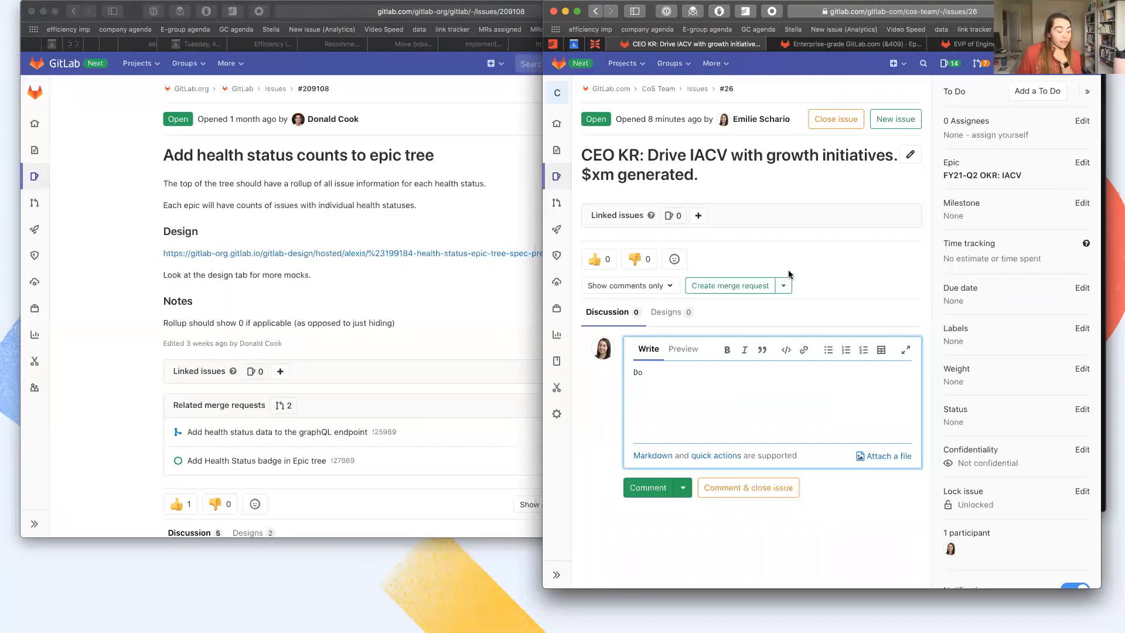